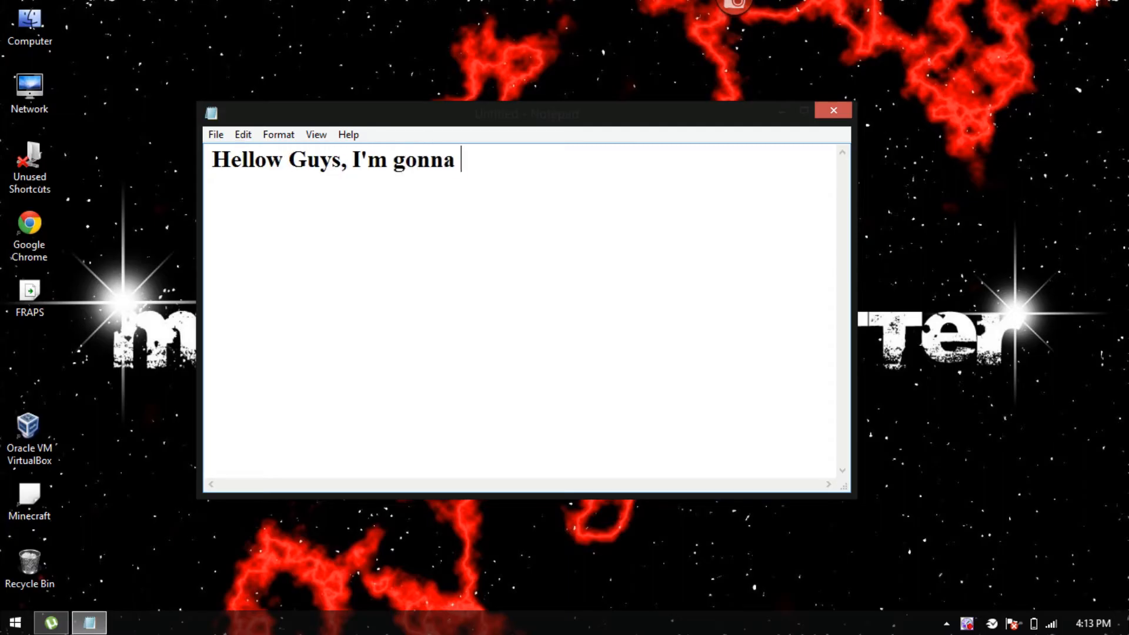
Type the note on fixing Vista Aero in VirtualBox, with the link in the description
text(show you)
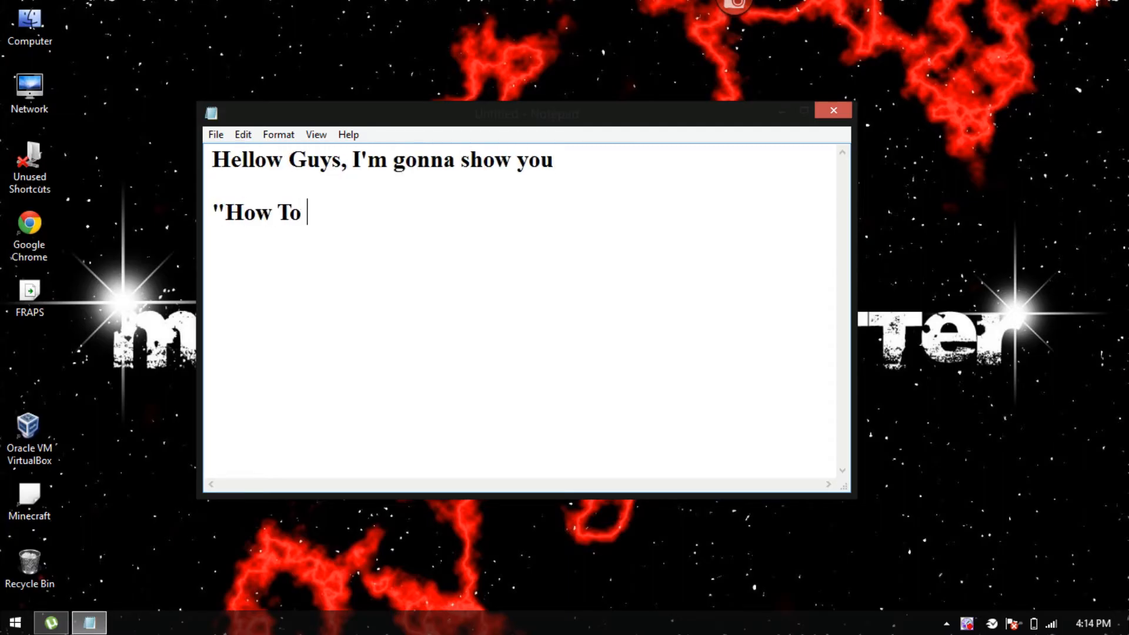
text(Fix Windows Vista)
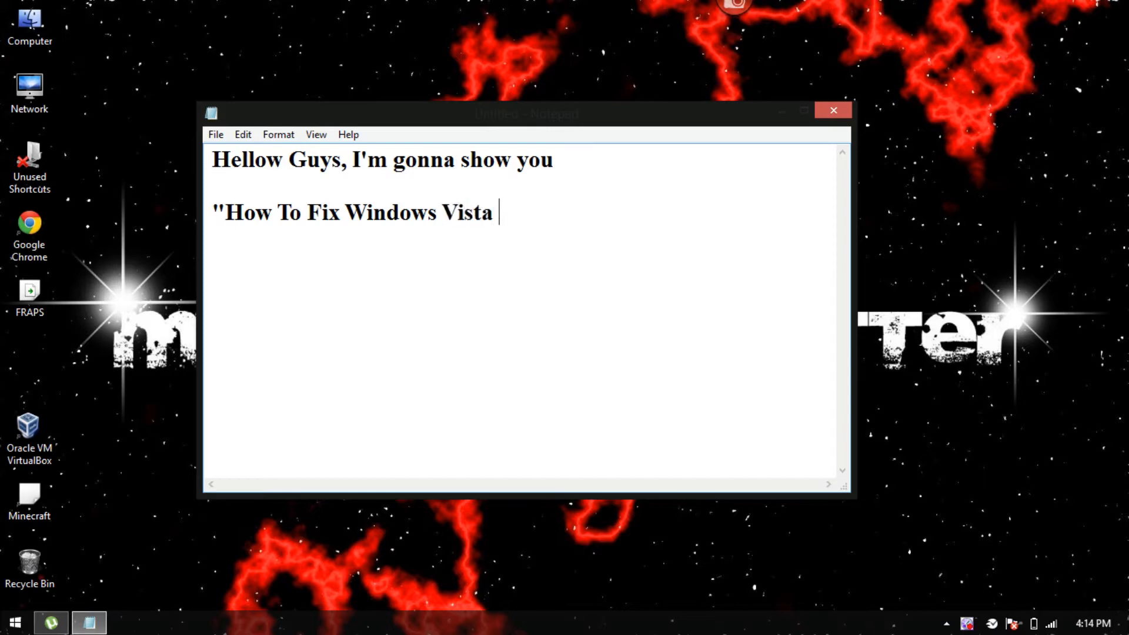
text(Aero In VirtualBox")
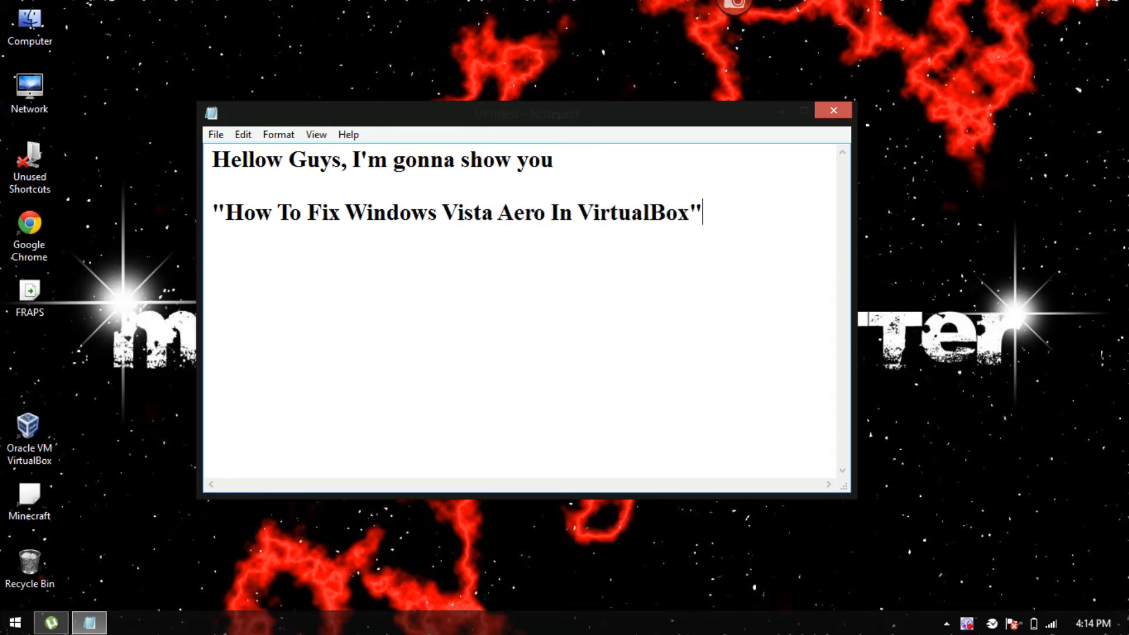
text(Just follow my ste)
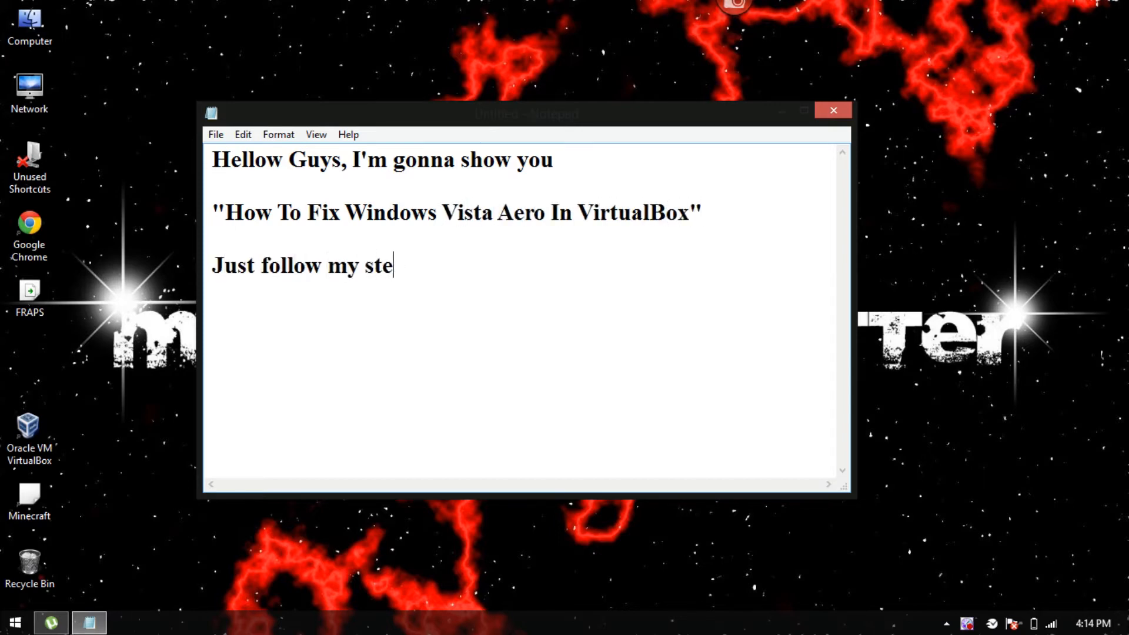
text(ps, if)
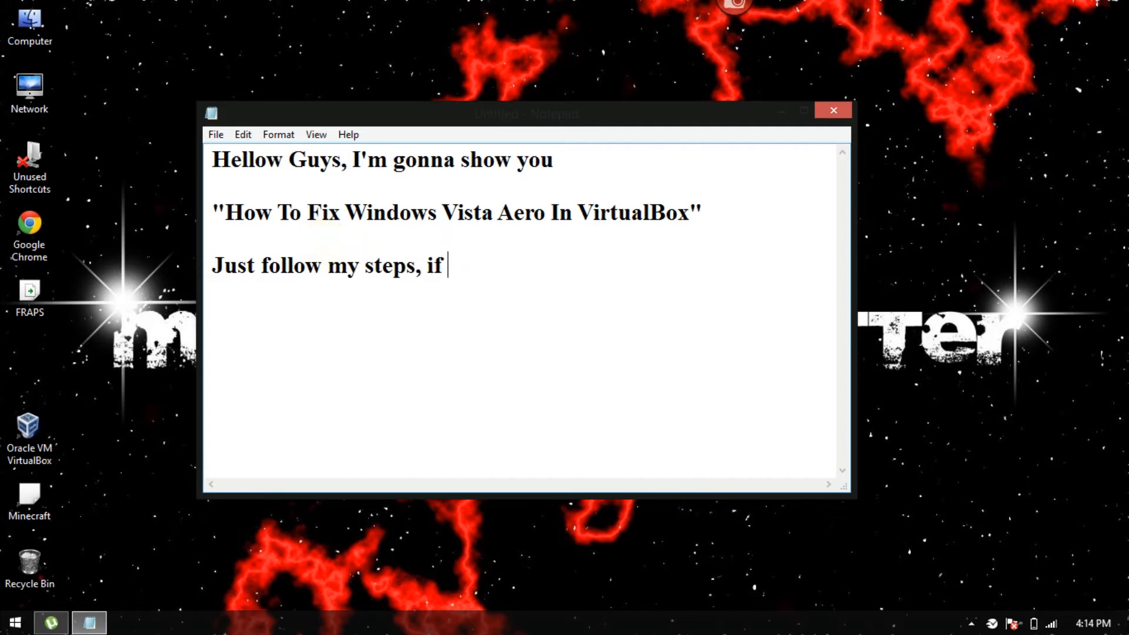
text(you don't have virt)
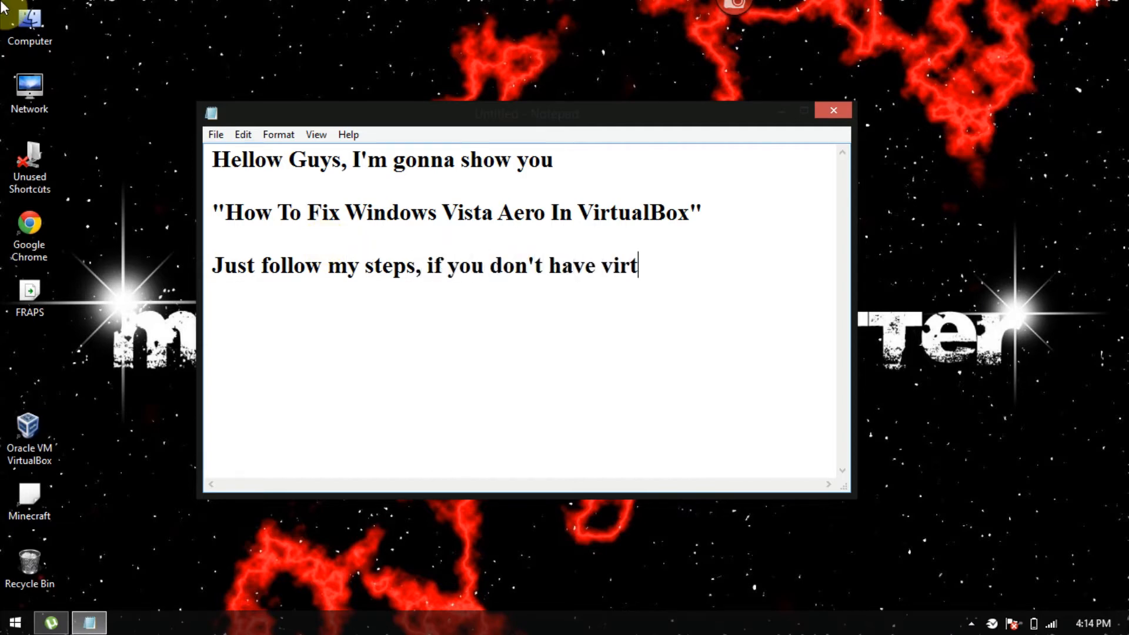
text(ualbox)
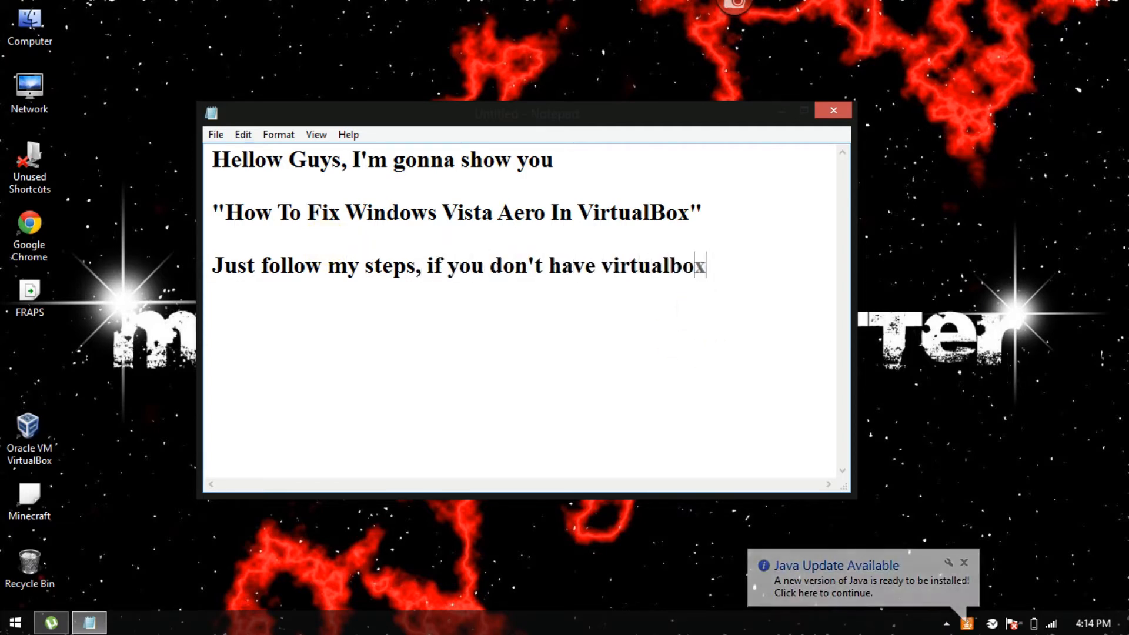
text(the)
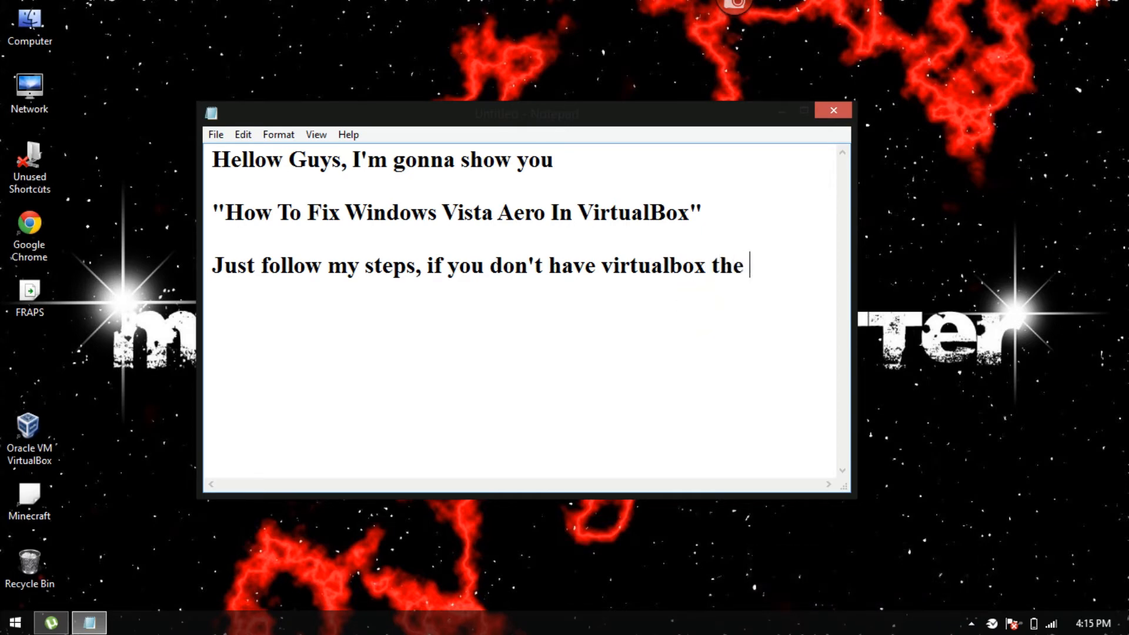
text(link it's in the description)
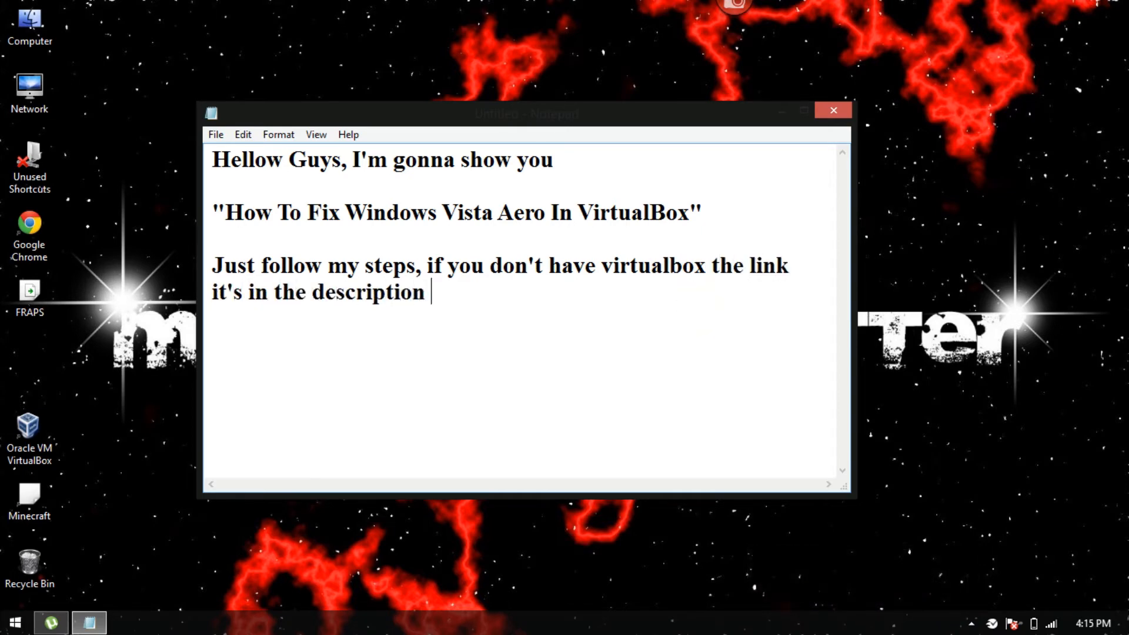
click(834, 110)
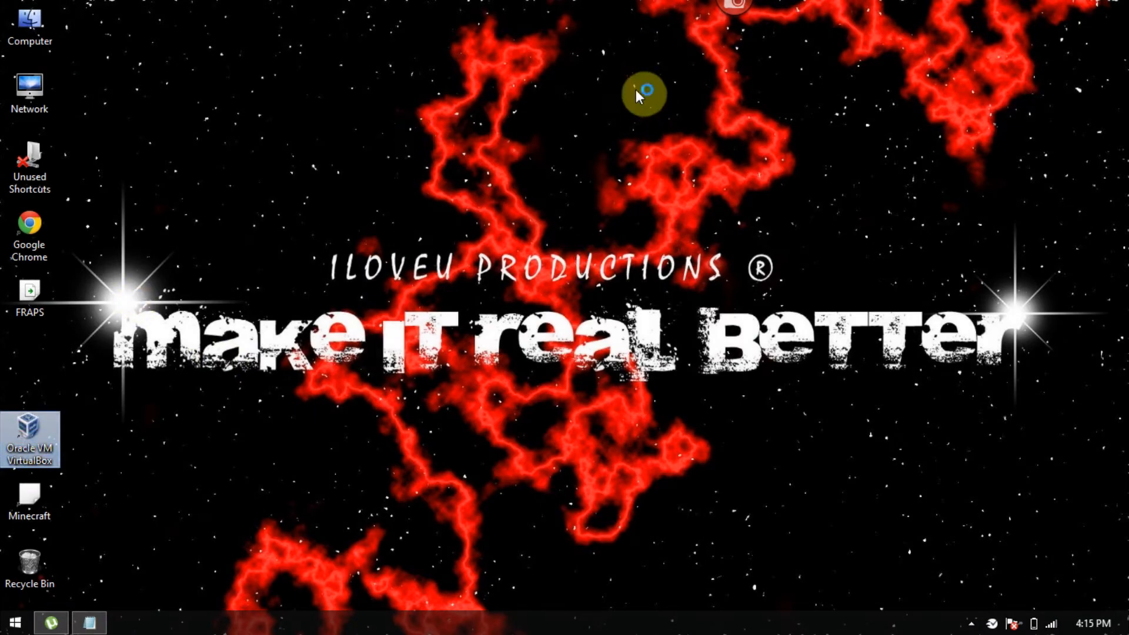
mouse_move(387, 248)
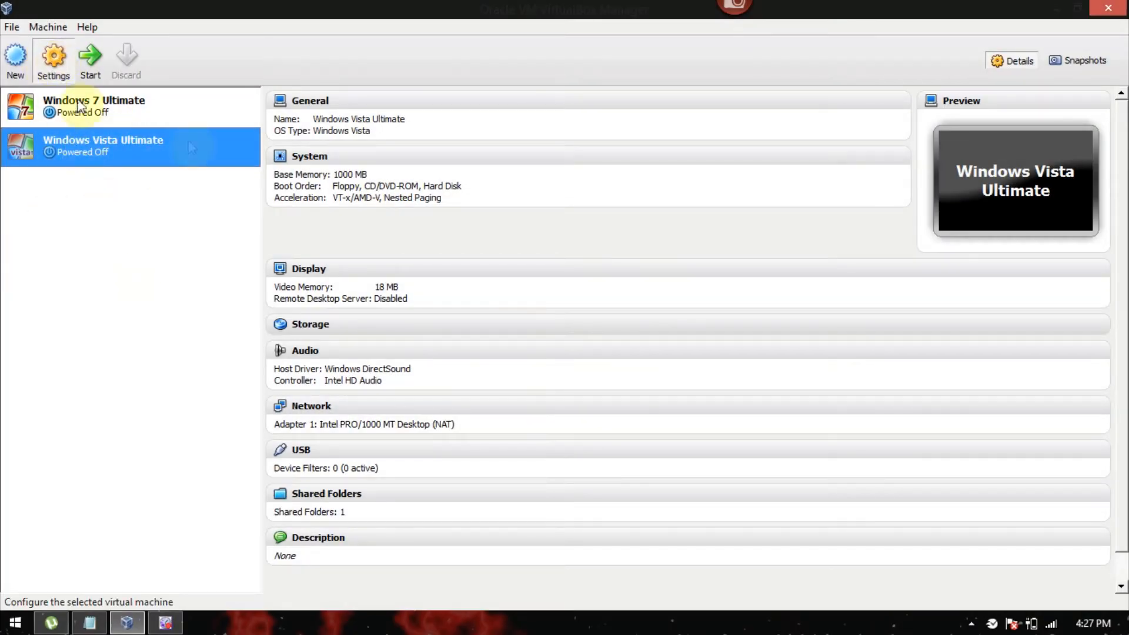
Set Windows Vista Ultimate's display to 128 MB video memory with 3D acceleration enabled
click(53, 61)
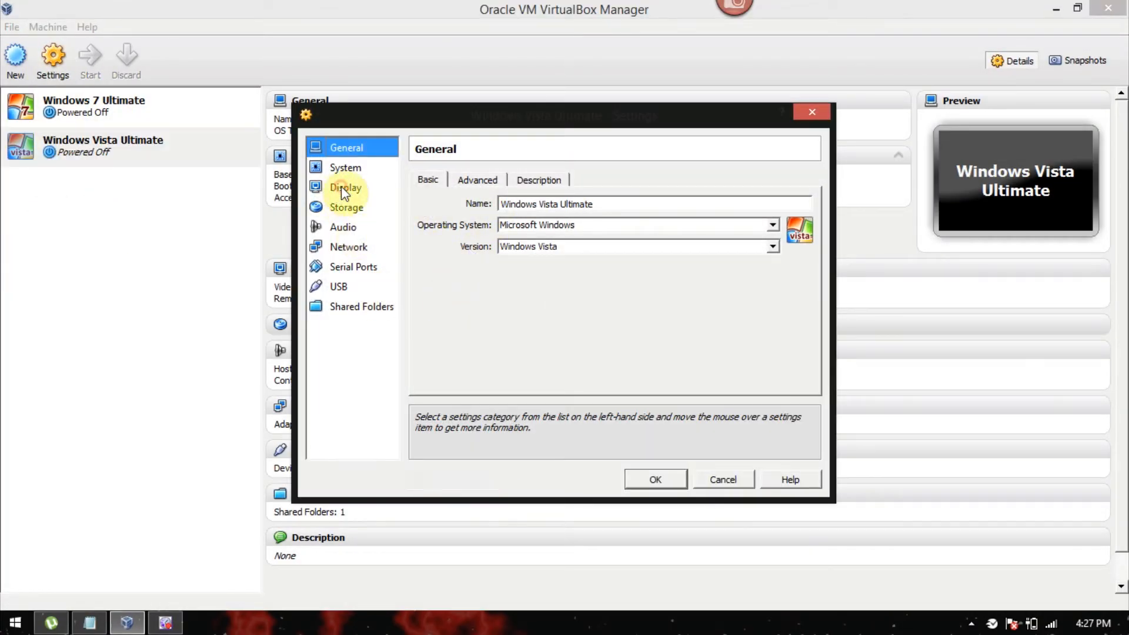
click(346, 187)
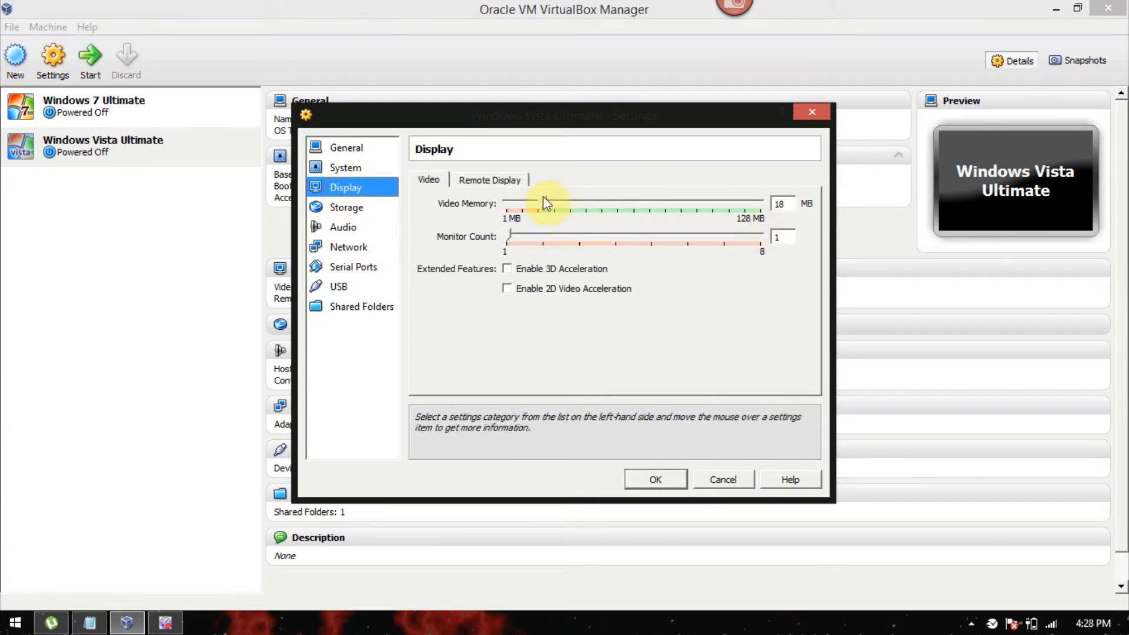
drag(543, 210, 760, 210)
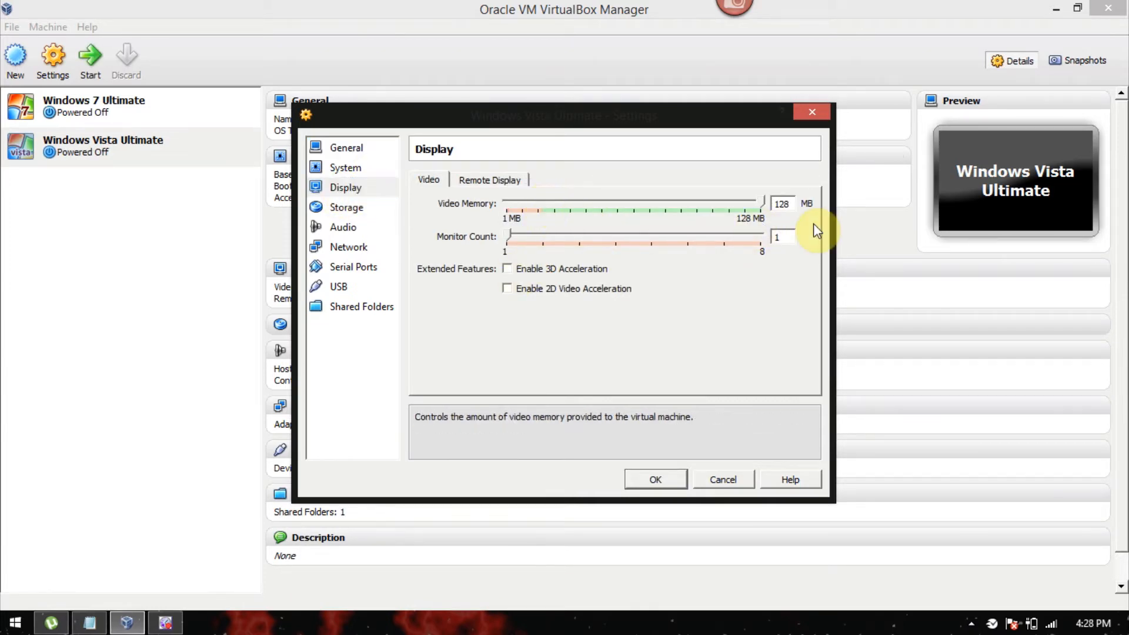
click(507, 269)
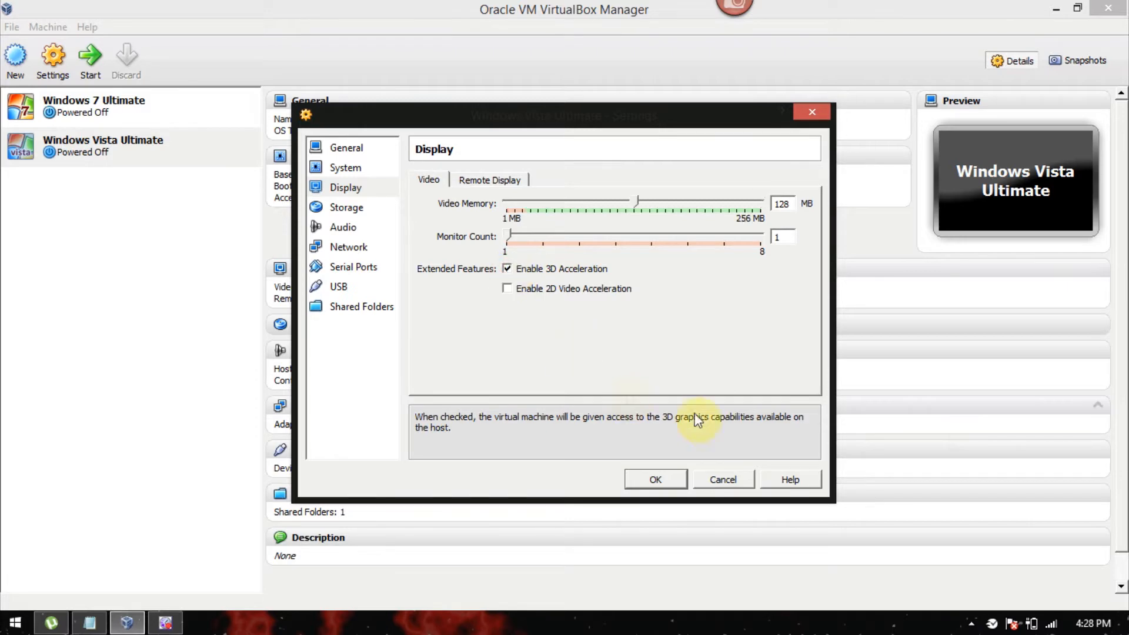
click(654, 480)
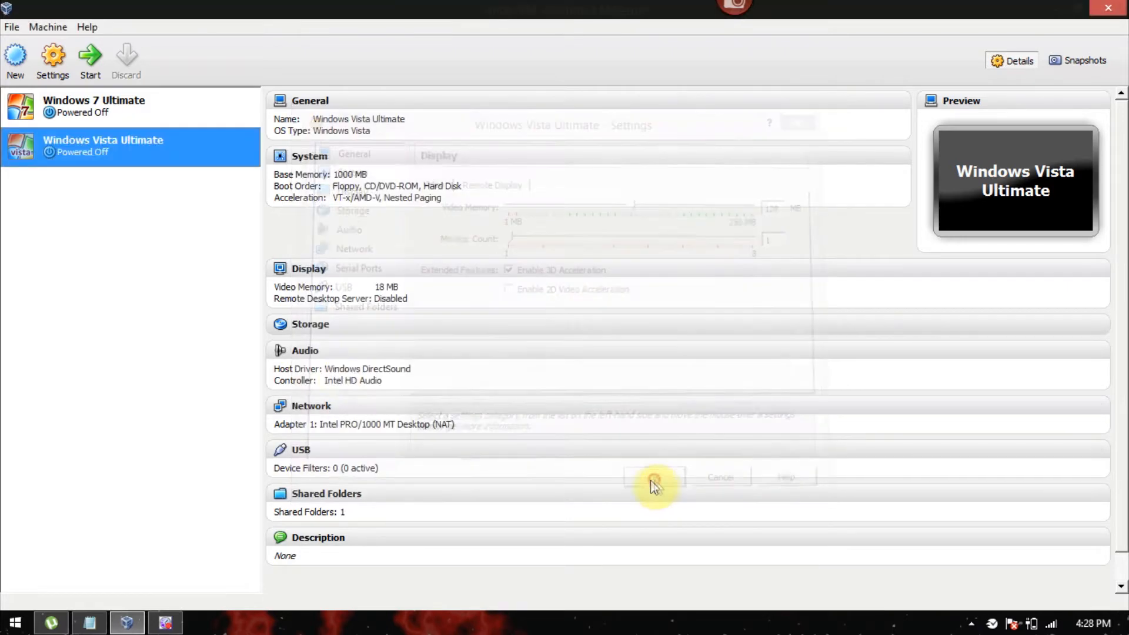
click(654, 478)
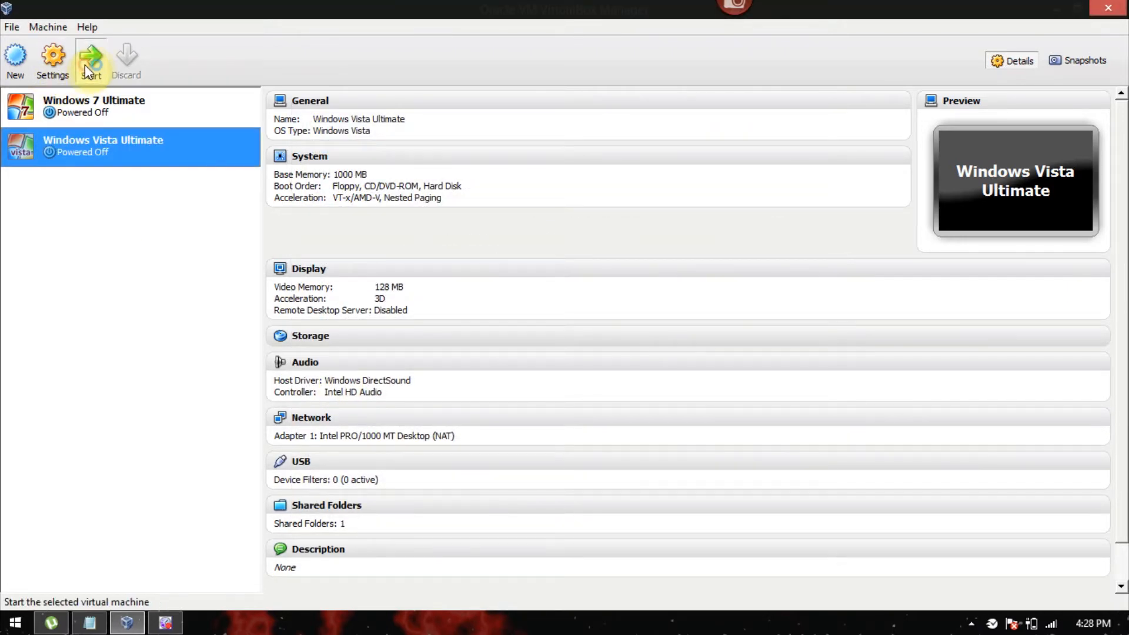
Start the Windows Vista Ultimate virtual machine
click(92, 60)
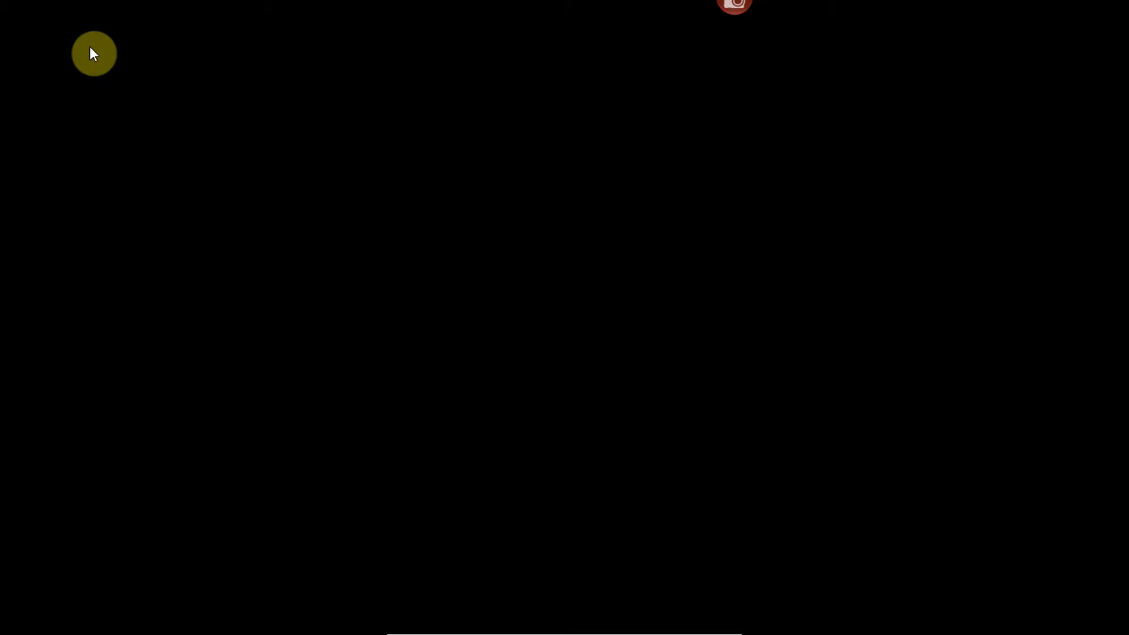
mouse_move(565, 326)
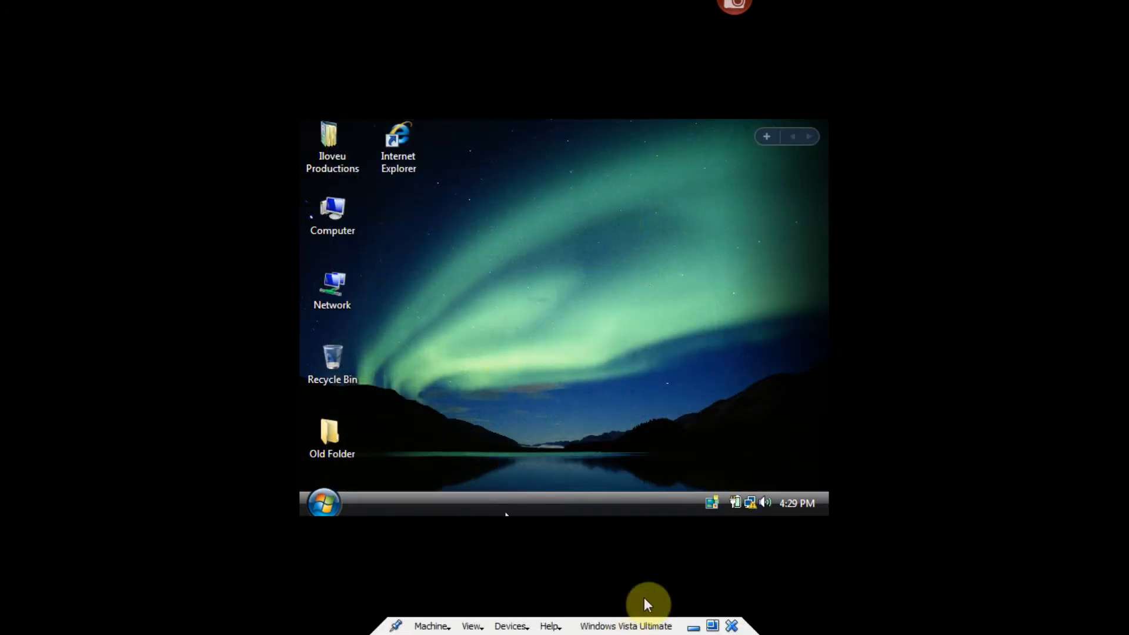
Launch the Guest Additions installer from the VM's Devices menu and allow it through UAC
click(510, 626)
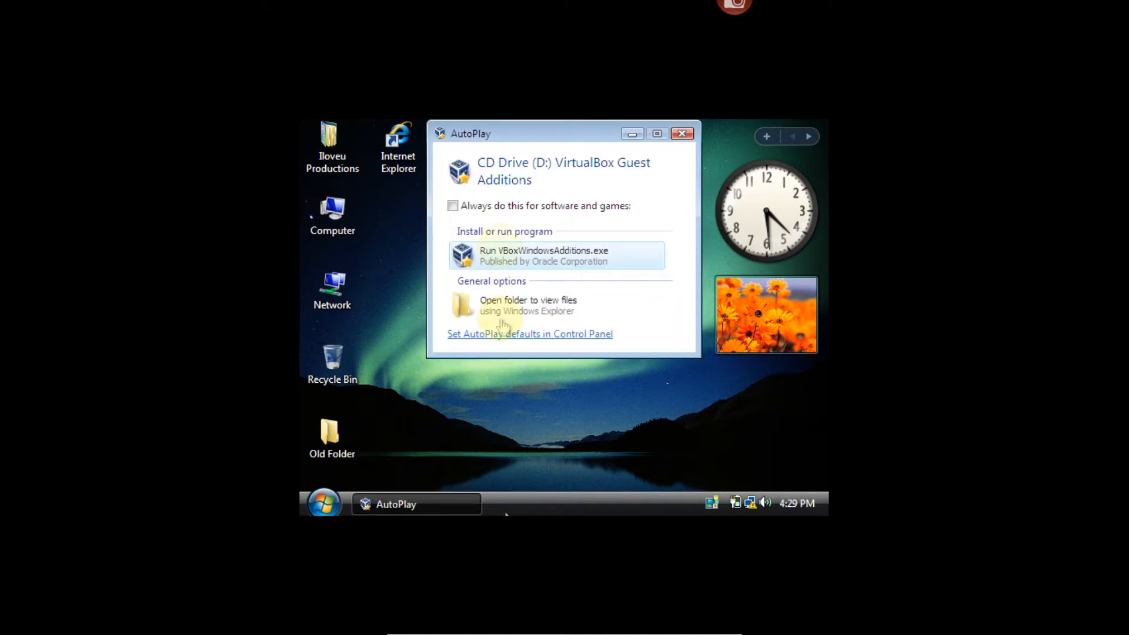
click(681, 134)
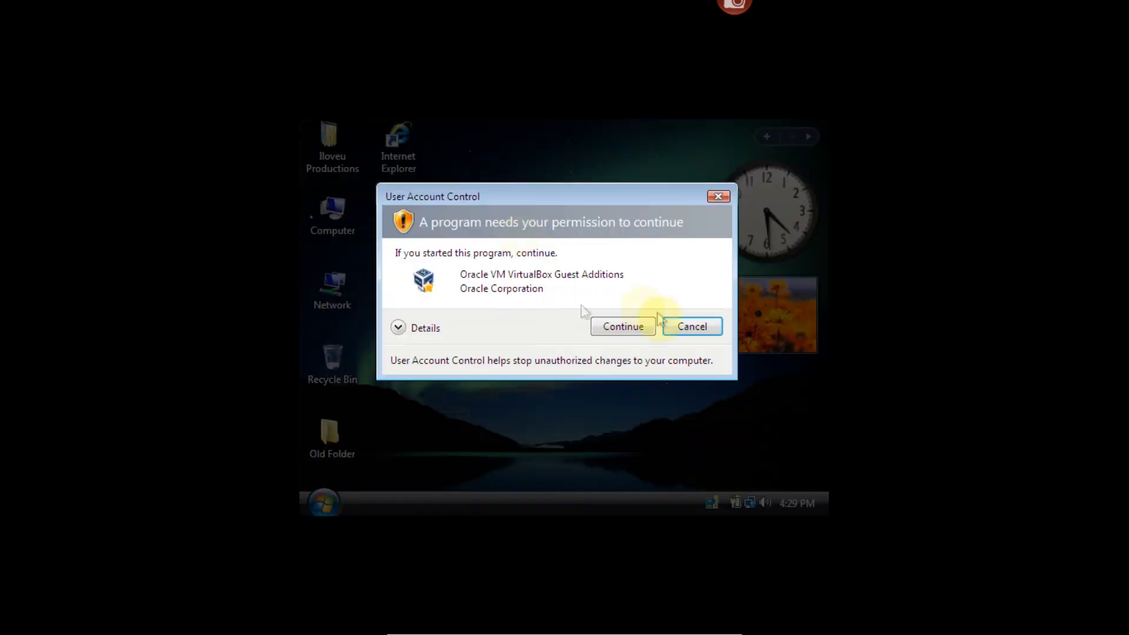
click(622, 326)
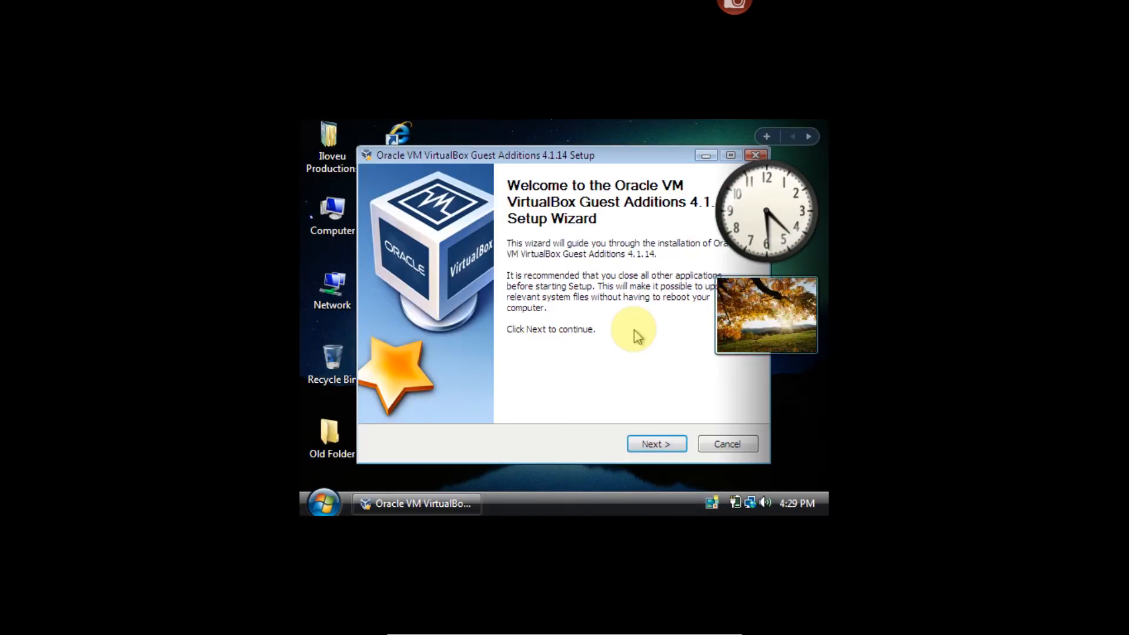
Run Guest Additions 4.1.14 setup with the default folder and basic Direct3D support
click(655, 443)
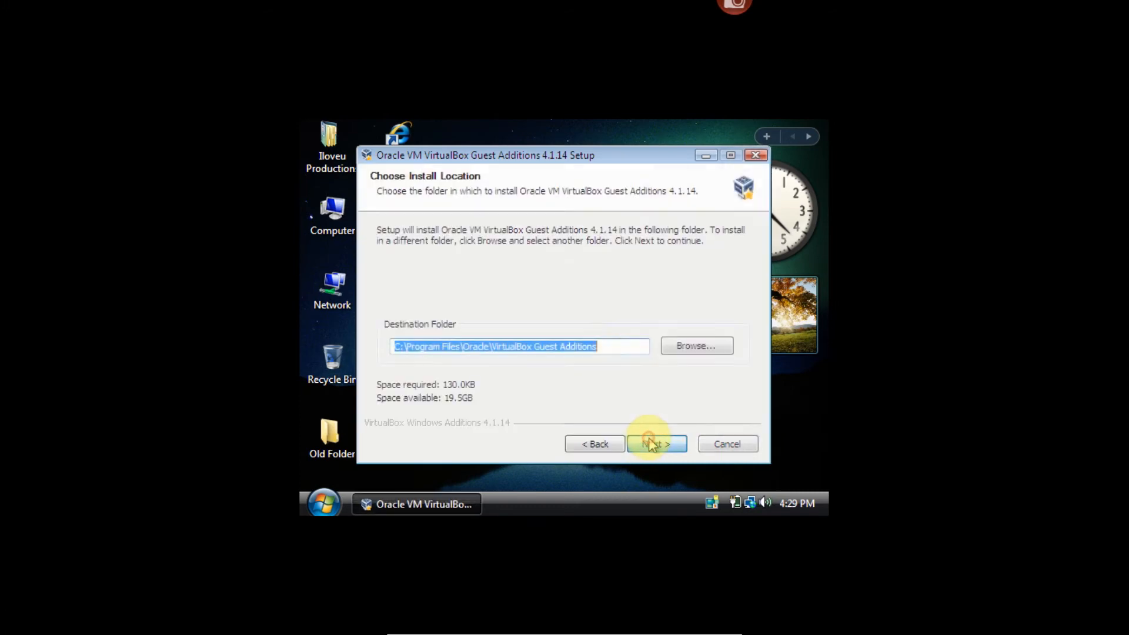
click(657, 444)
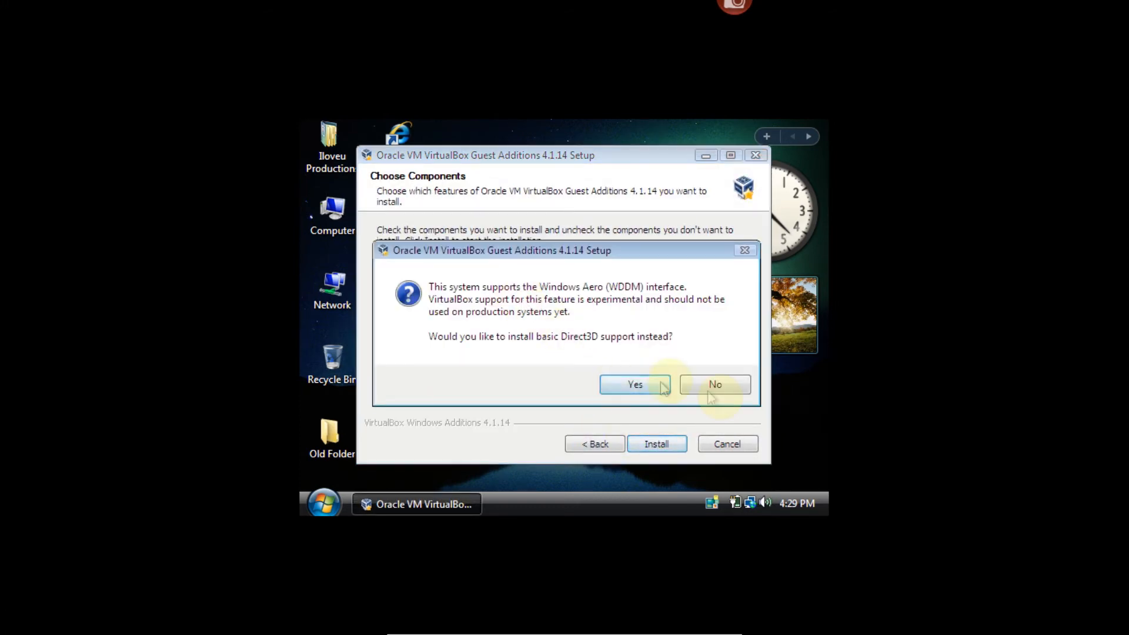
click(635, 384)
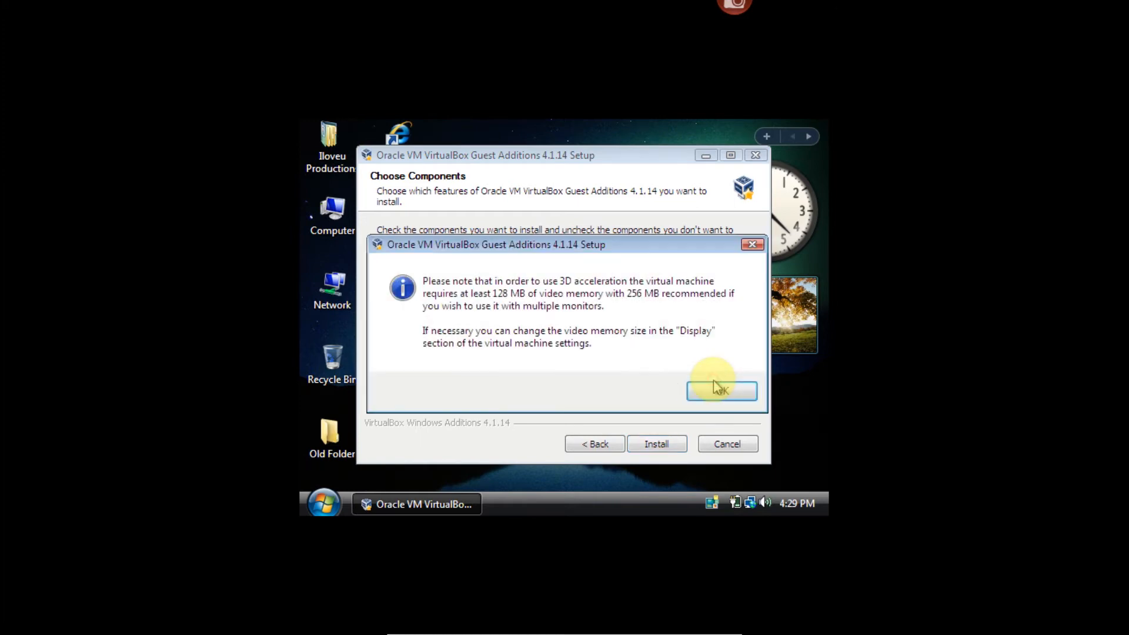
click(721, 389)
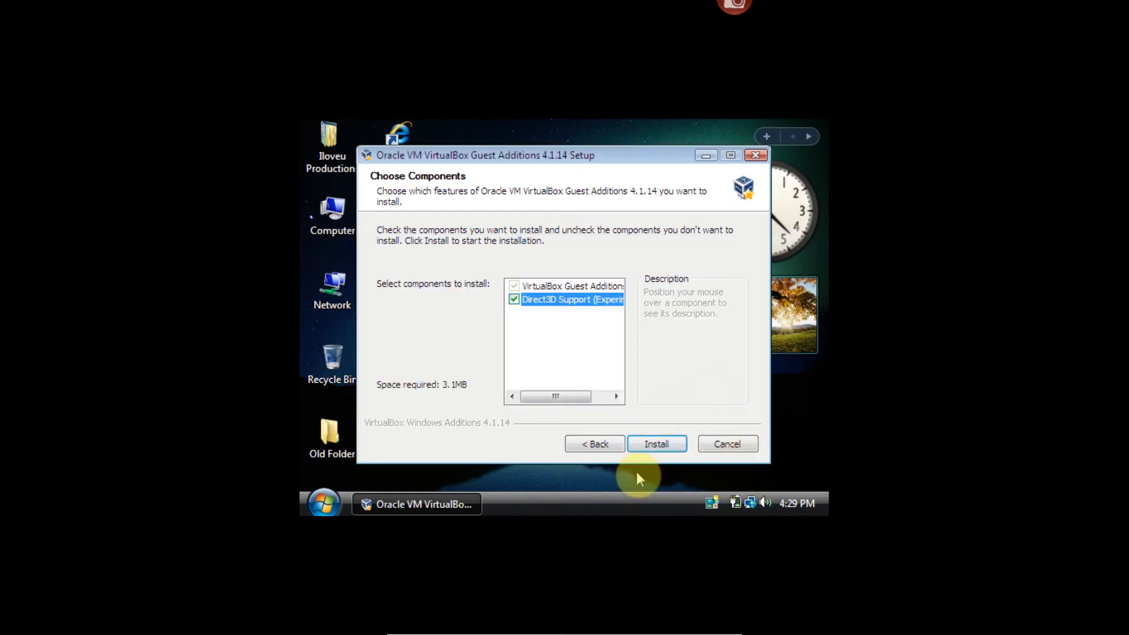
click(655, 444)
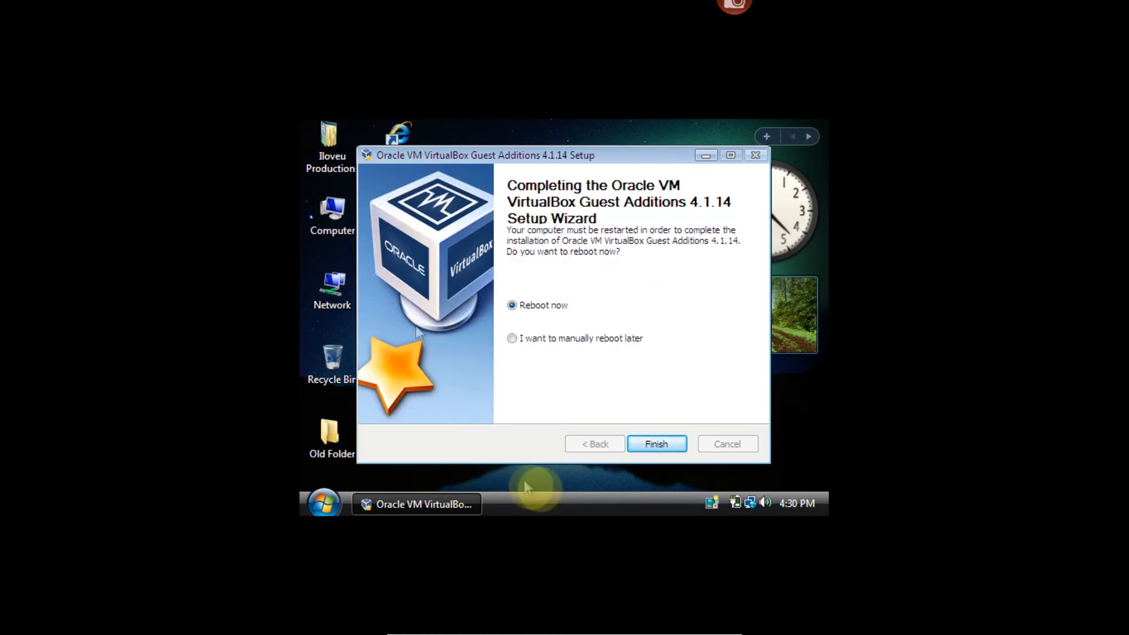
Finish the Guest Additions setup with 'Reboot now' selected
click(655, 443)
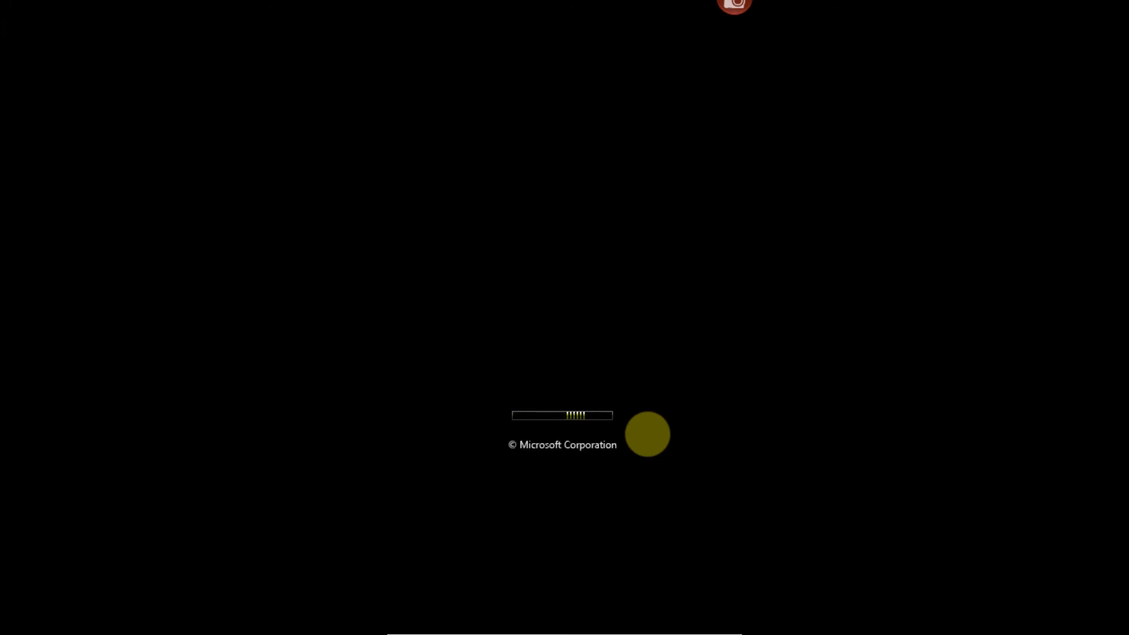
mouse_move(652, 442)
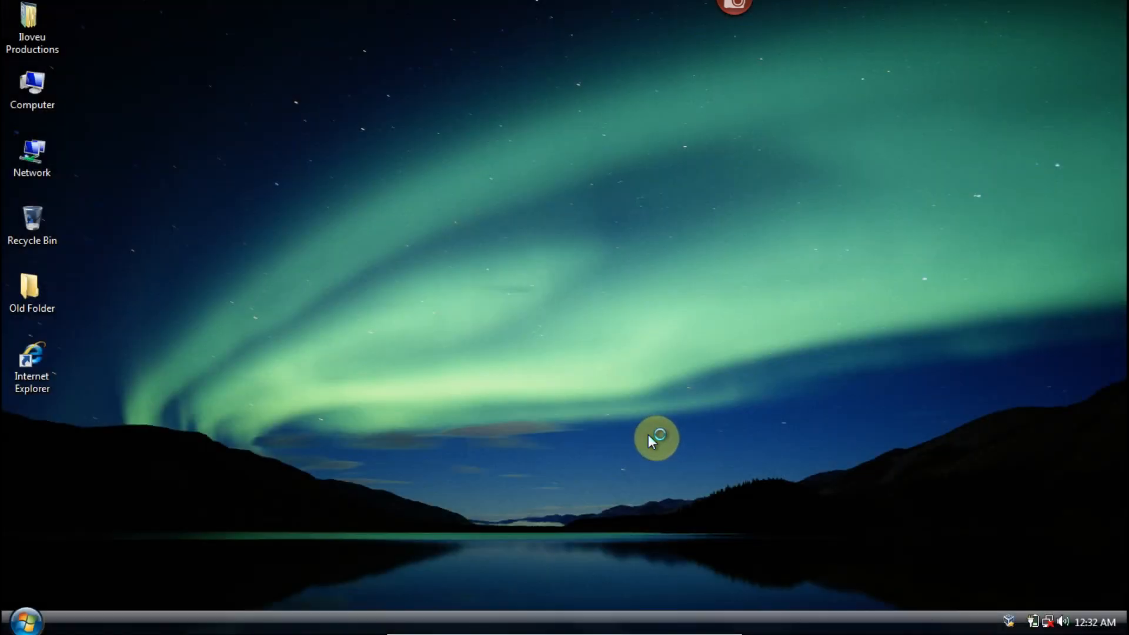
mouse_move(440, 292)
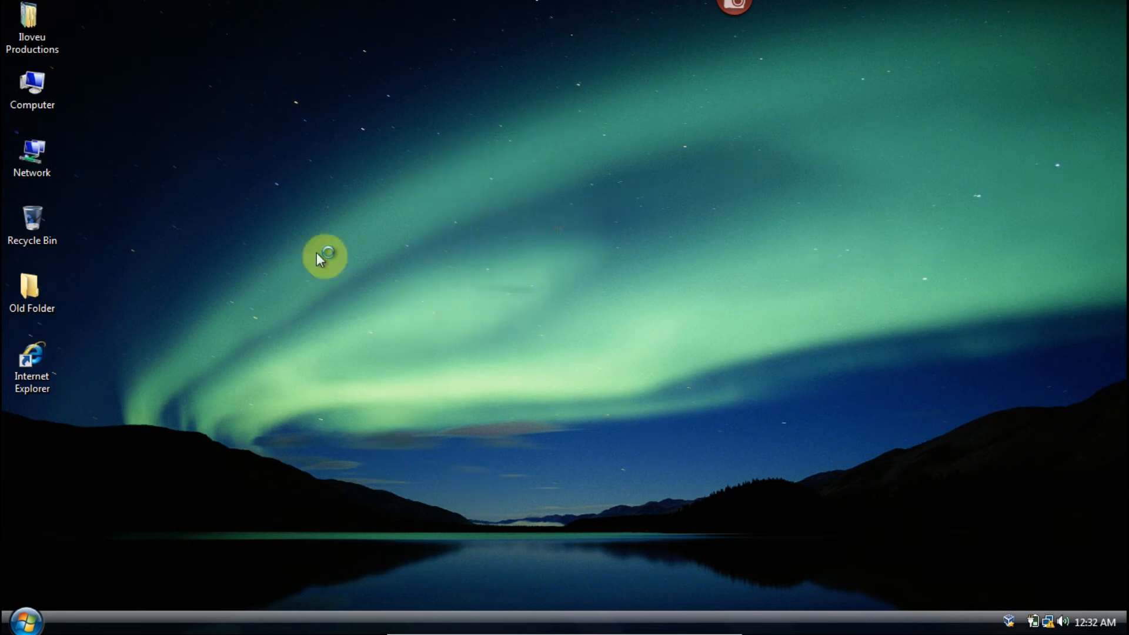
Close the Welcome Center on the rebooted Vista desktop
drag(320, 256, 424, 223)
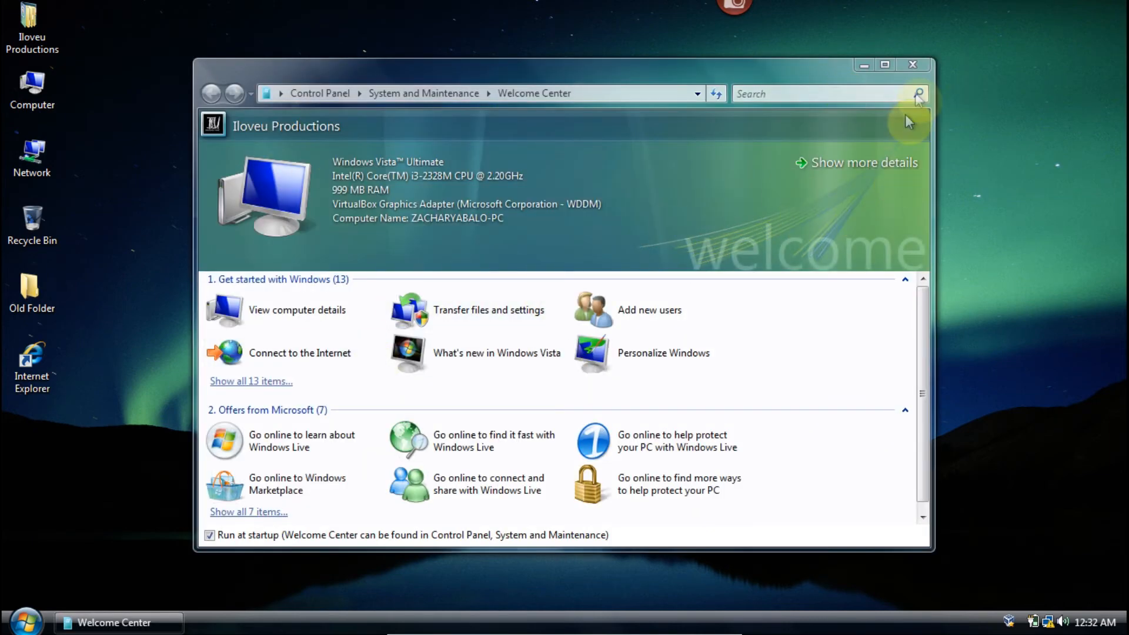
click(912, 65)
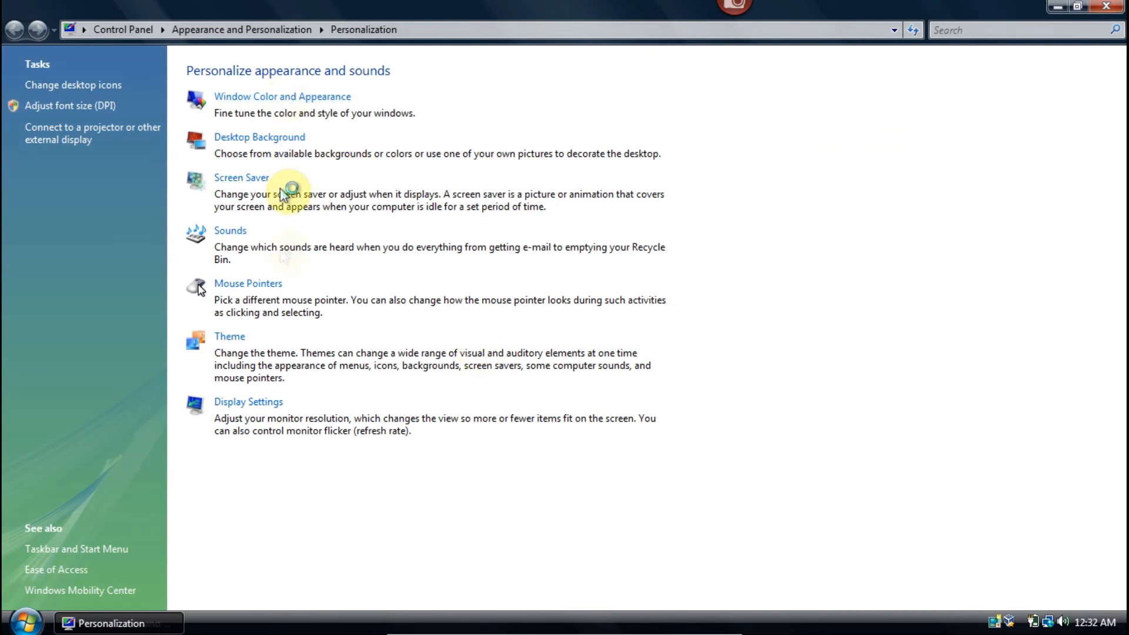
Select and apply the Windows Aero color scheme in classic appearance properties
click(282, 96)
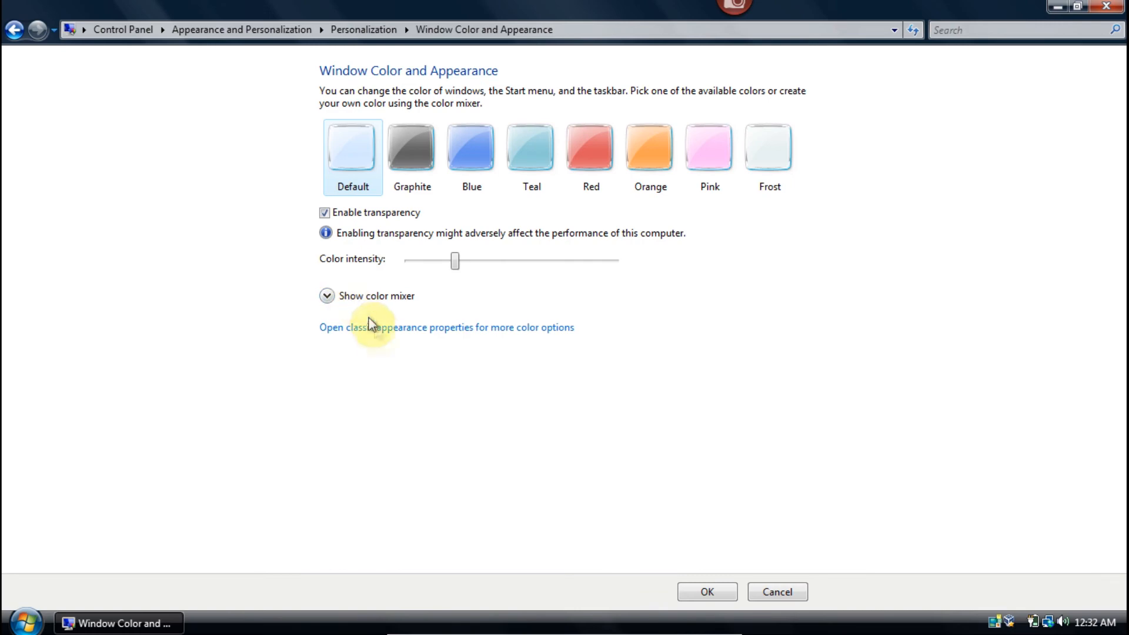
click(447, 327)
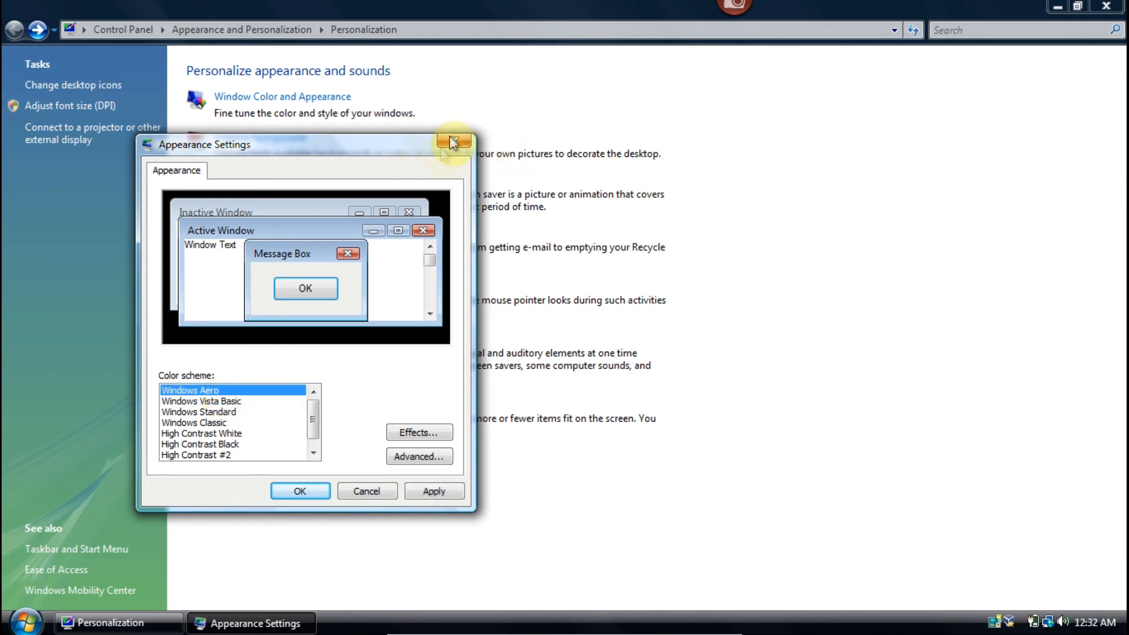
click(299, 492)
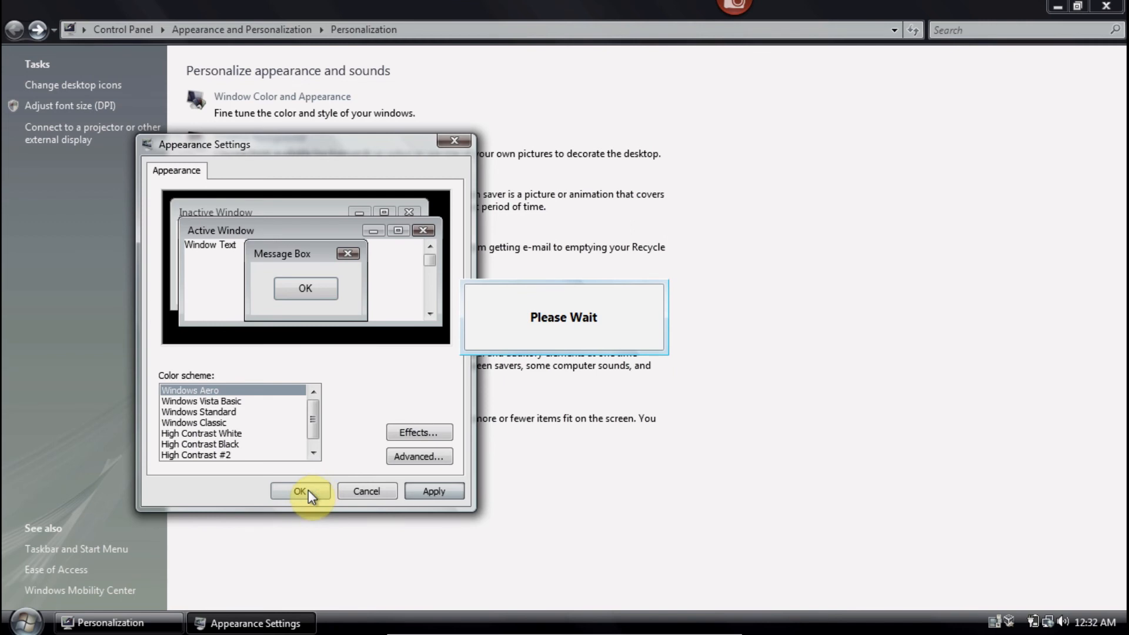
click(301, 491)
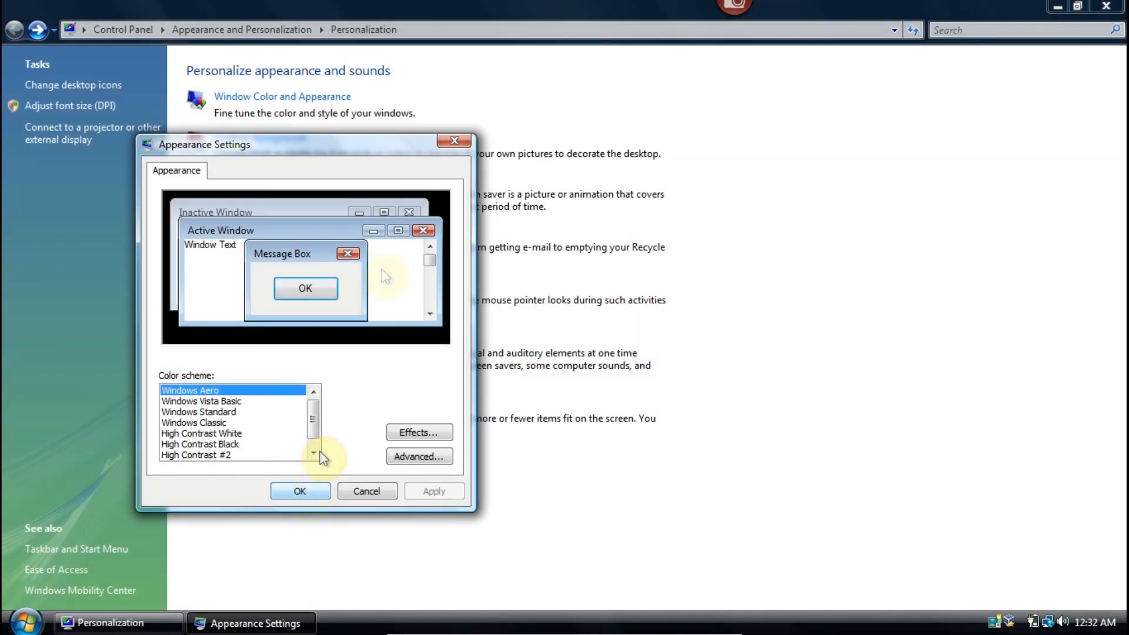
click(366, 491)
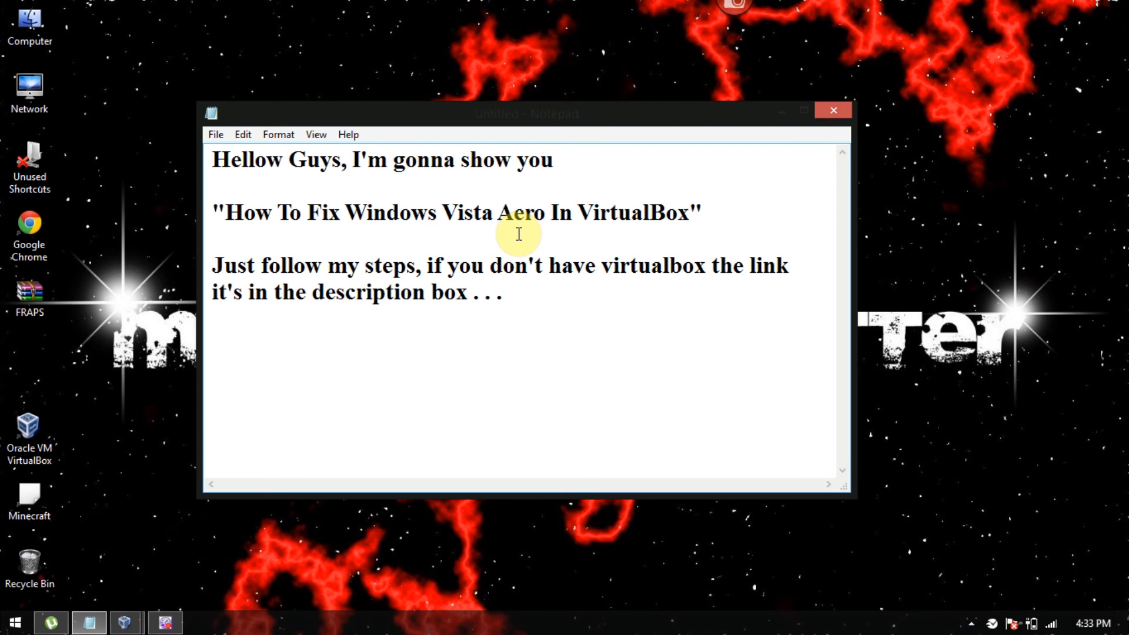
Type "Guys It's Easy To do" in Notepad, correcting the mistyped word
text(Guys Loo)
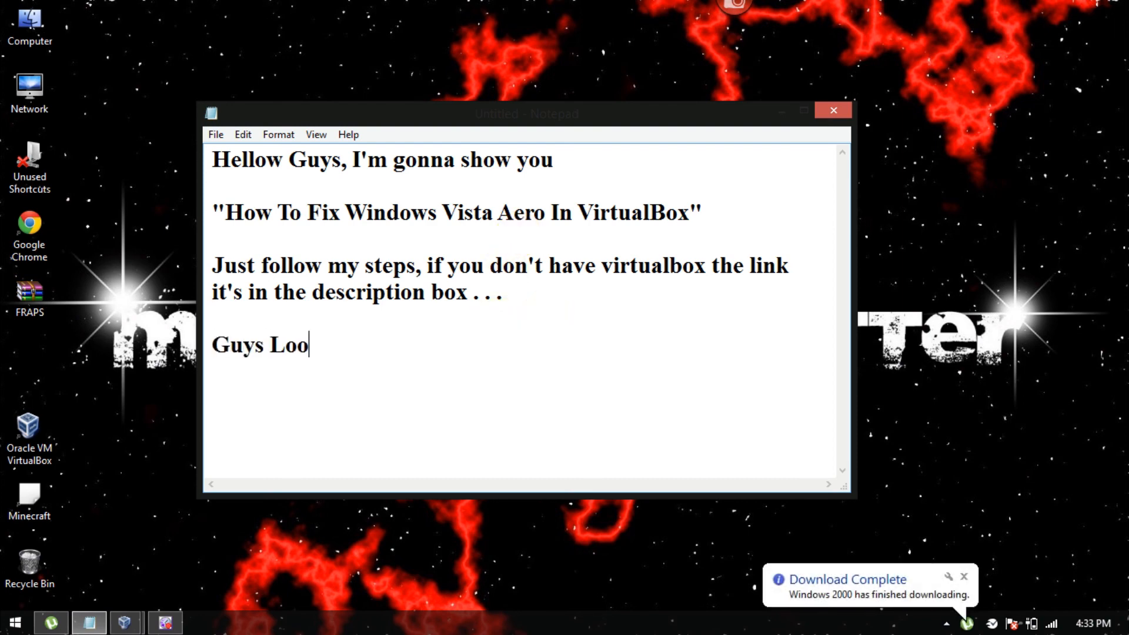
key(Backspace)
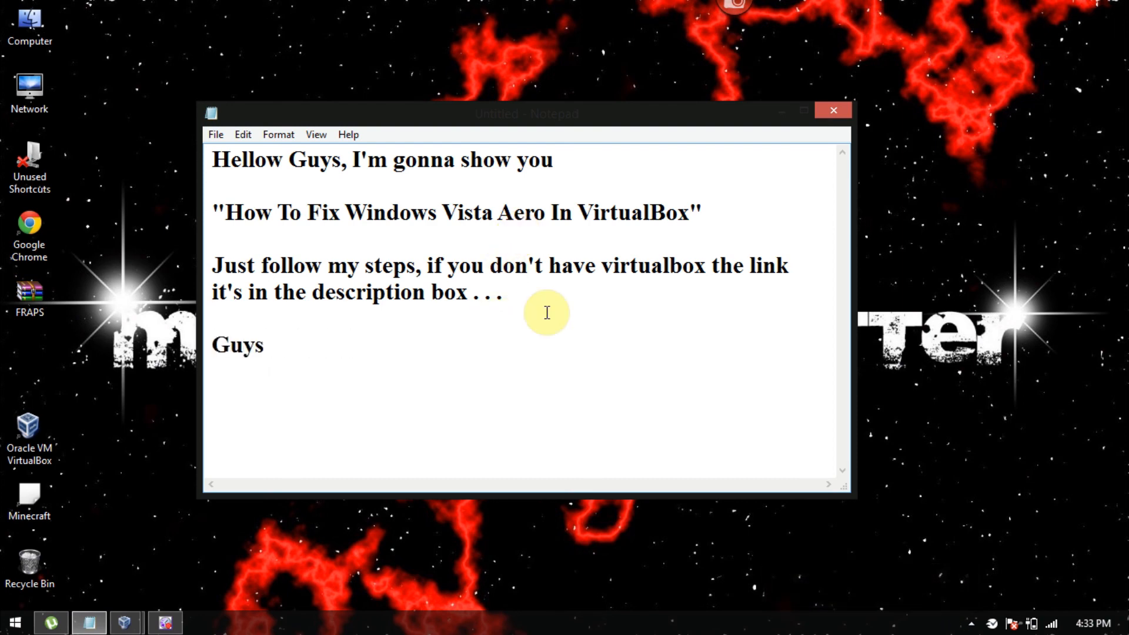
text(It's Easy To do)
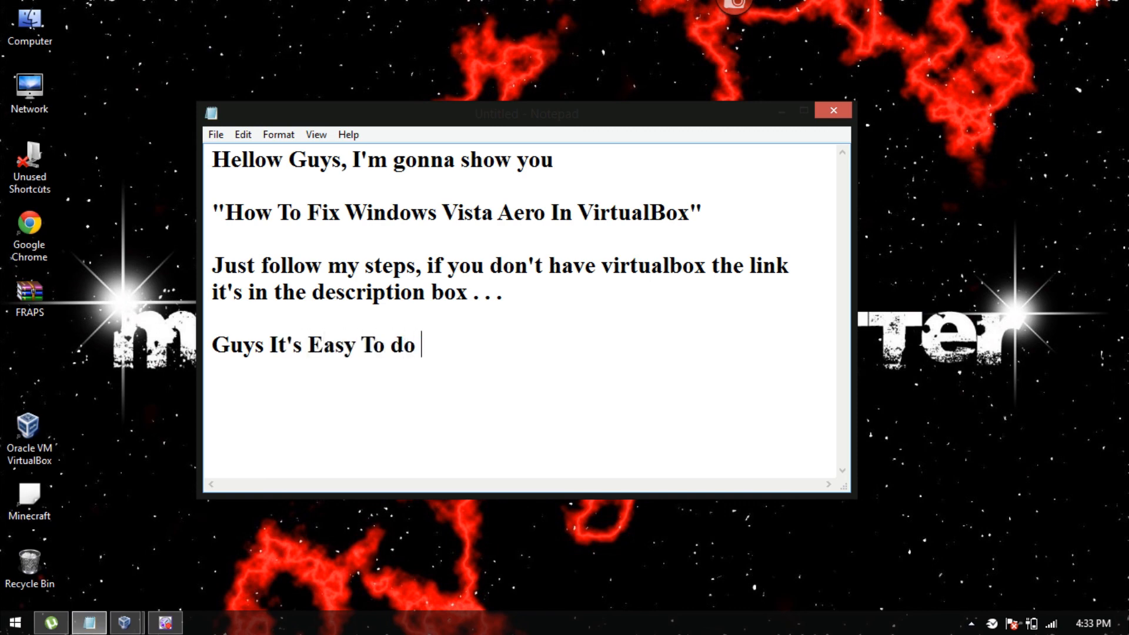